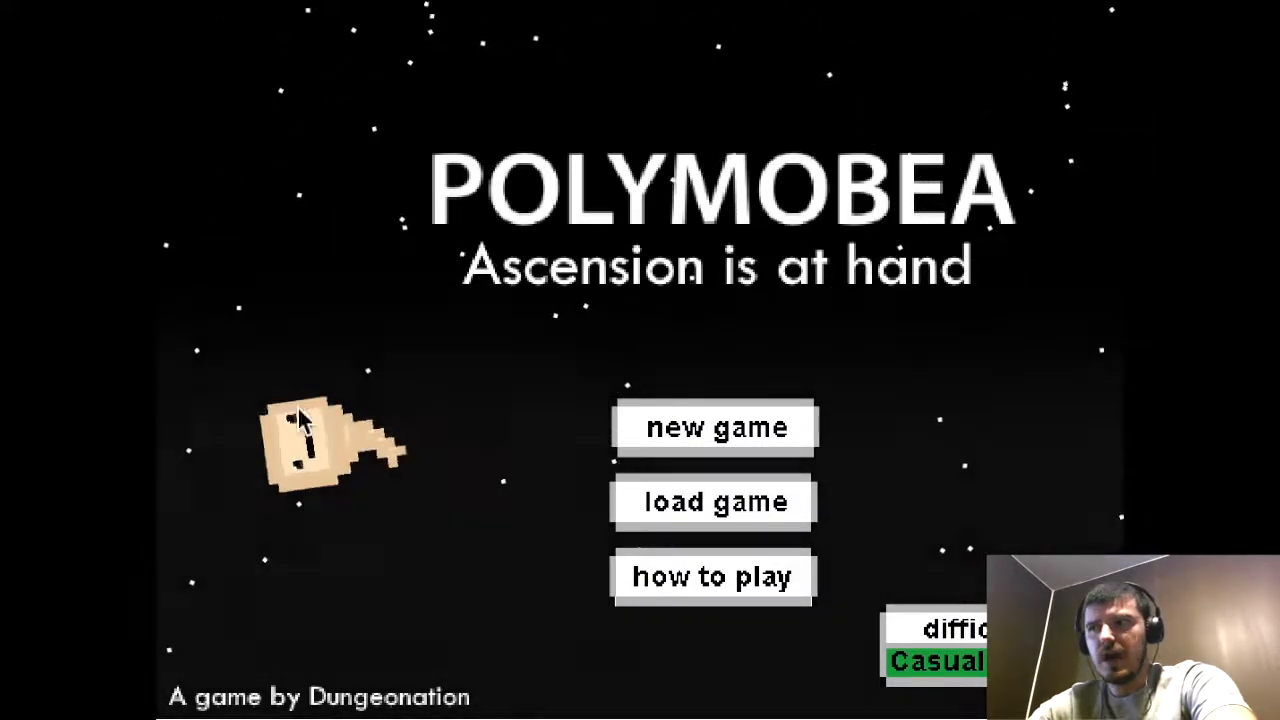
{"action": "mouse_move", "coordinate": [450, 310]}
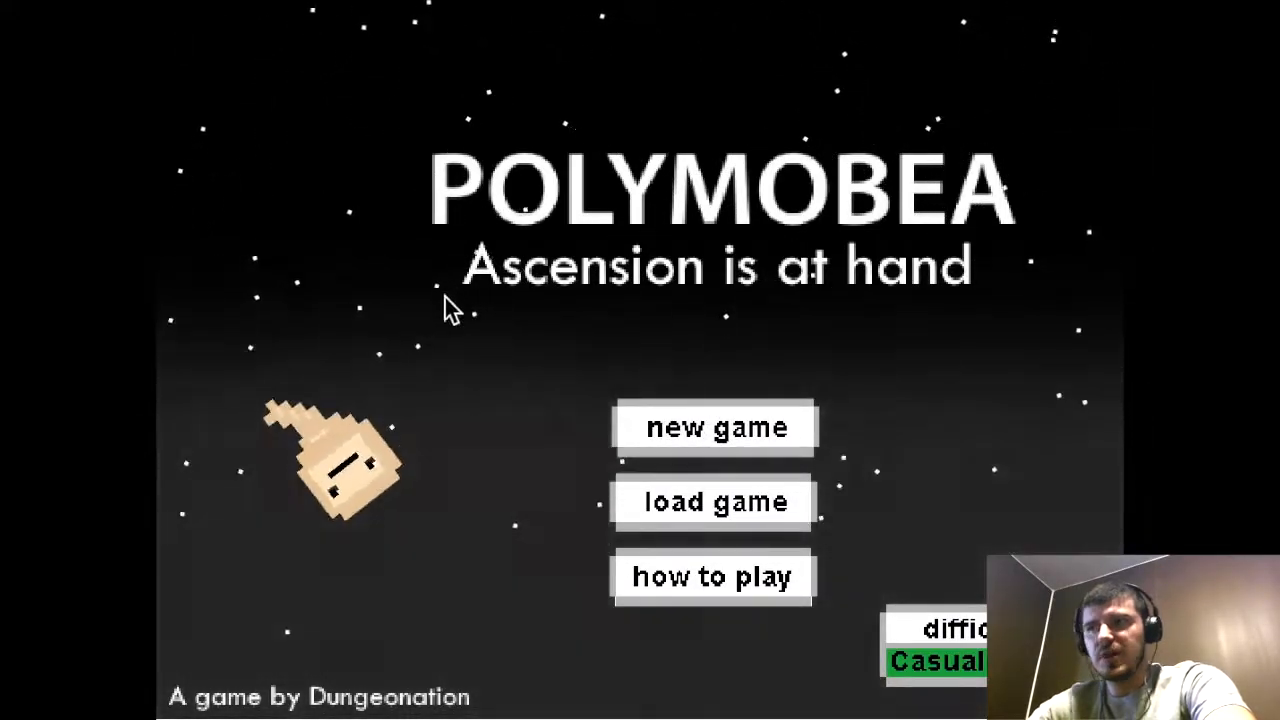
Step: Begin a first run from the title screen and play until Game Over
{"action": "left_click", "coordinate": [712, 428]}
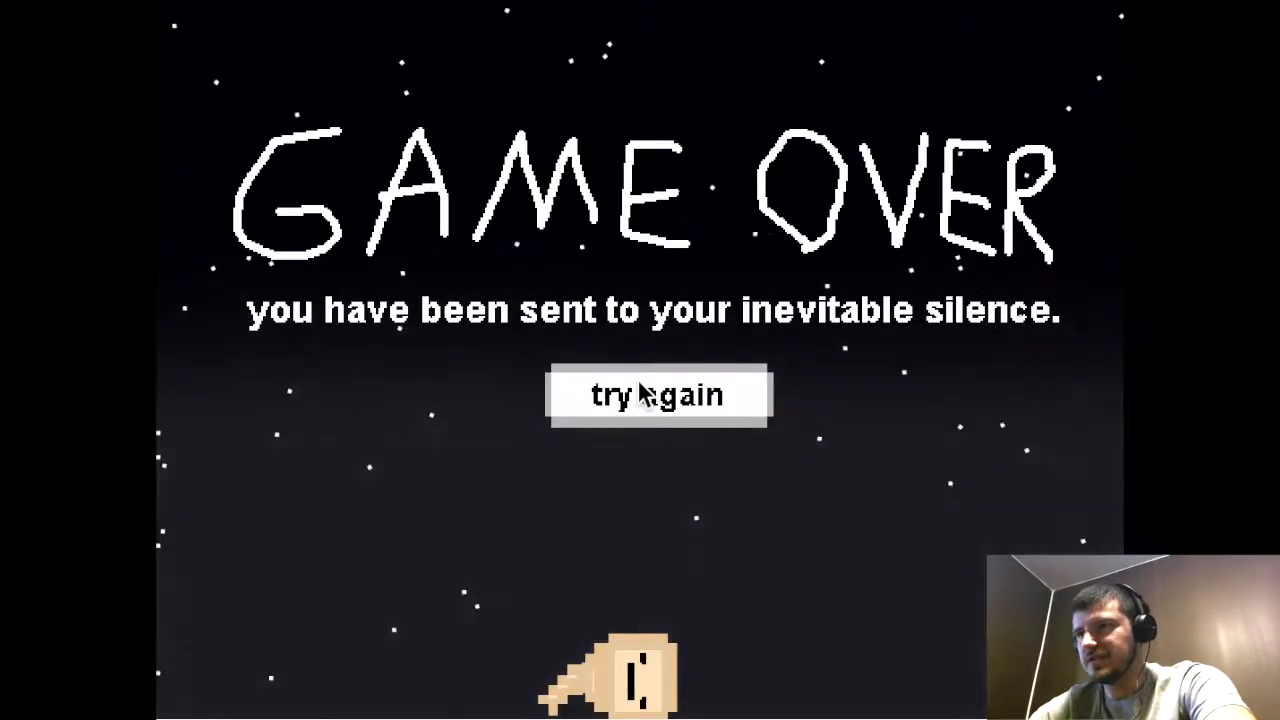
Step: Retry and play a run starting at 100 health and 25 water until Game Over
{"action": "left_click", "coordinate": [658, 394]}
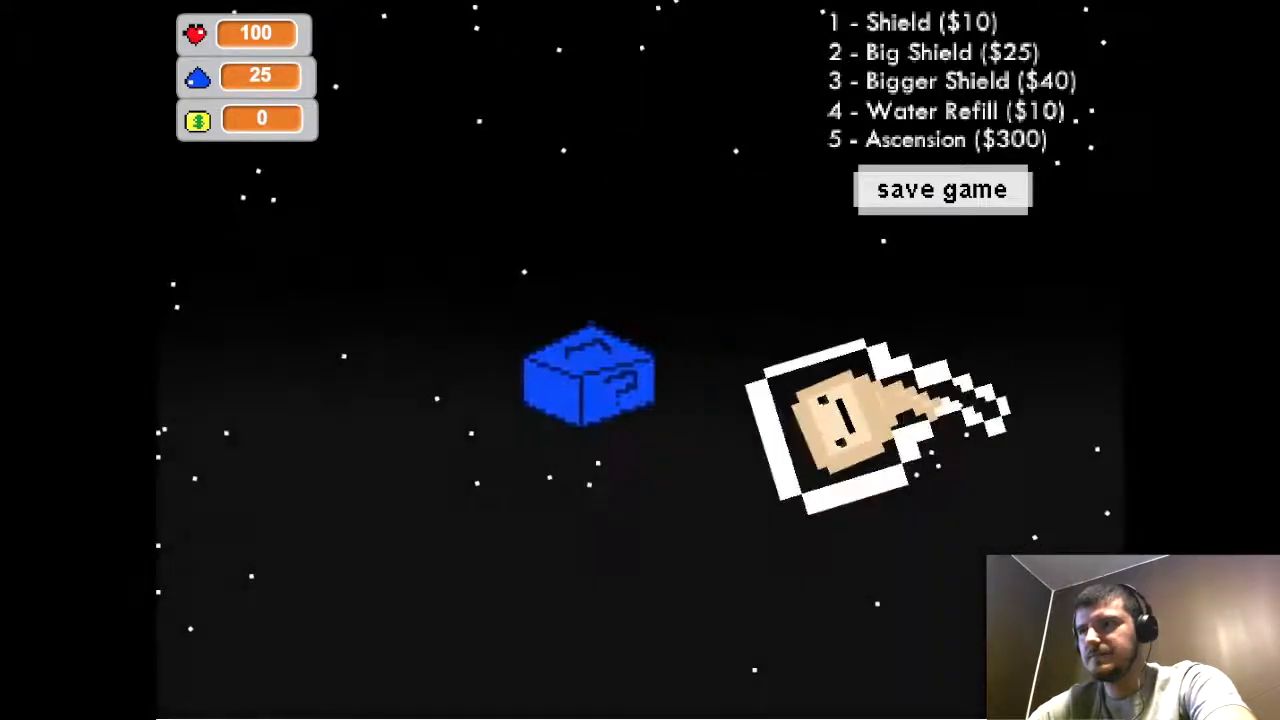
{"action": "left_click", "coordinate": [588, 378]}
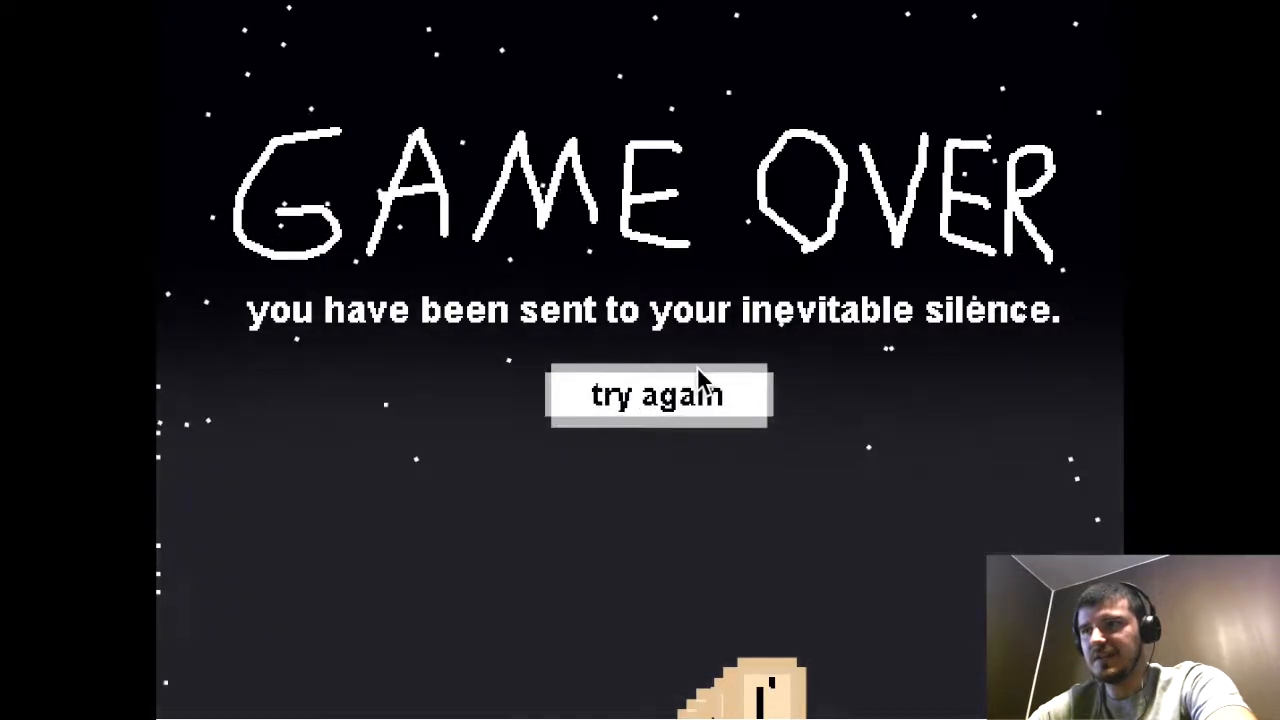
Step: Retry and play another run through to the Game Over screen
{"action": "left_click", "coordinate": [658, 392]}
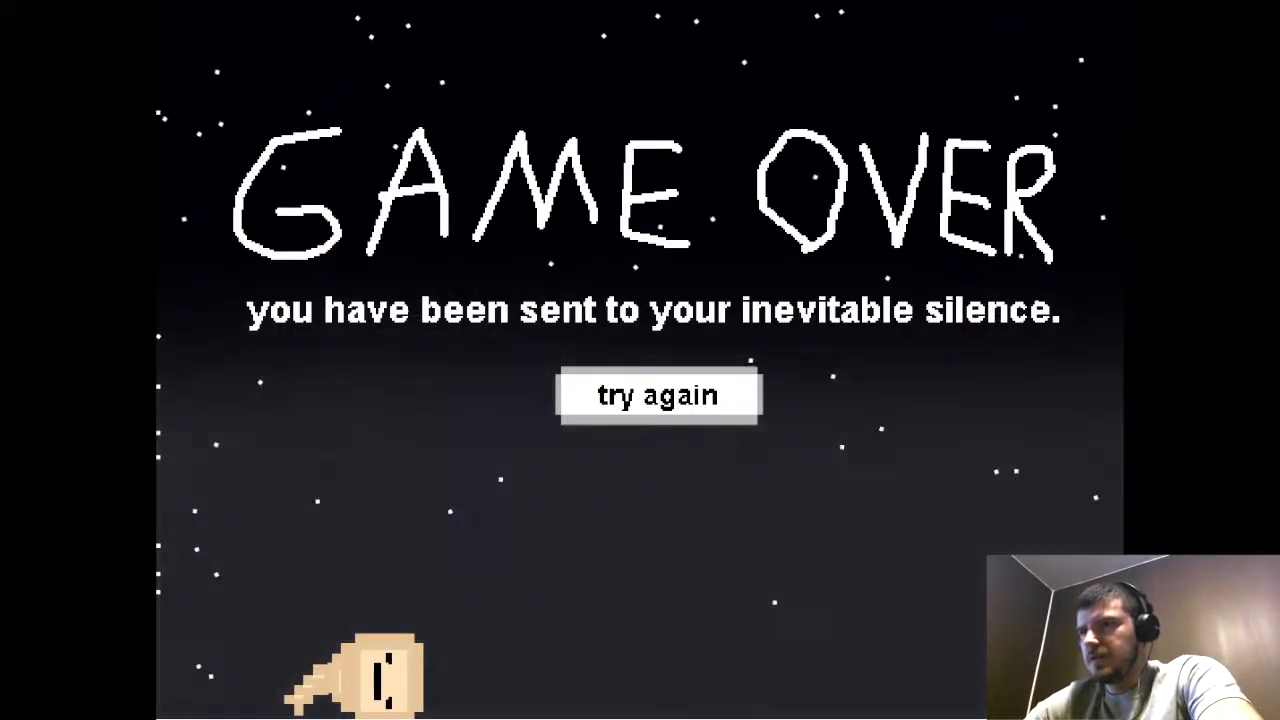
Step: Retry once more and play a fourth run ending at Game Over
{"action": "left_click", "coordinate": [658, 394]}
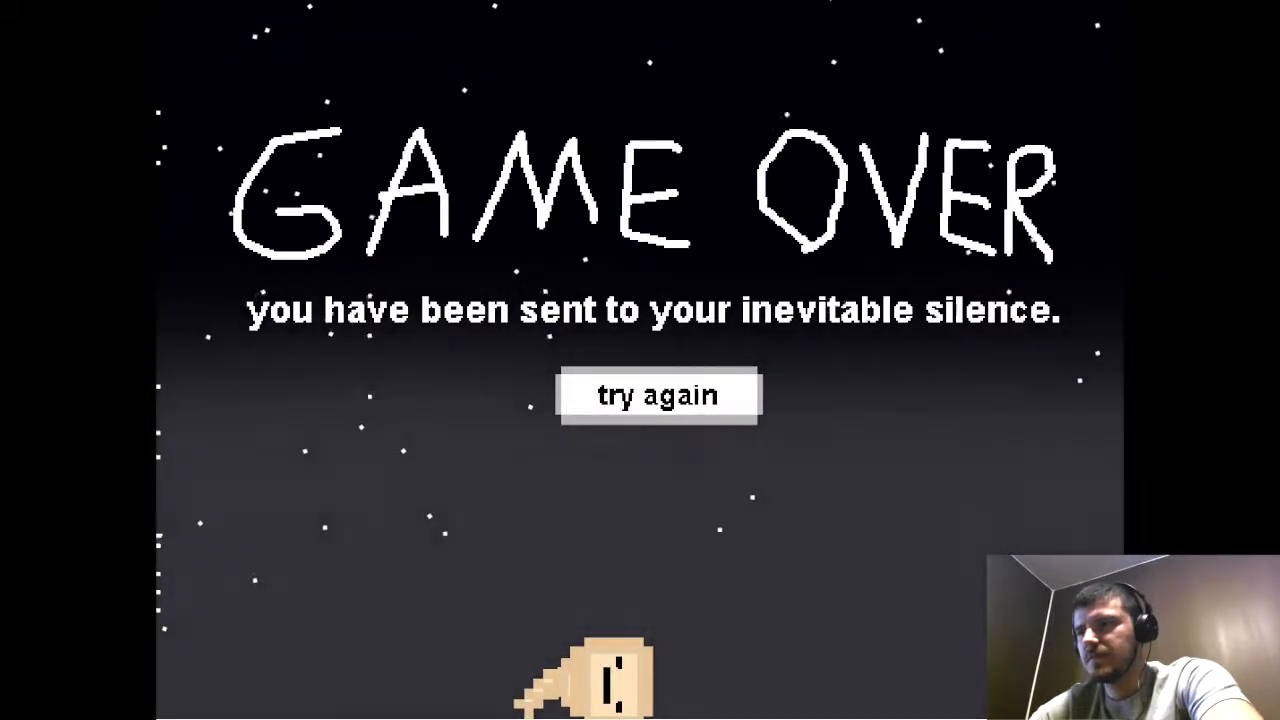
Step: Retry and play, raising money from 10 to 20 as health falls to 70
{"action": "left_click", "coordinate": [660, 394]}
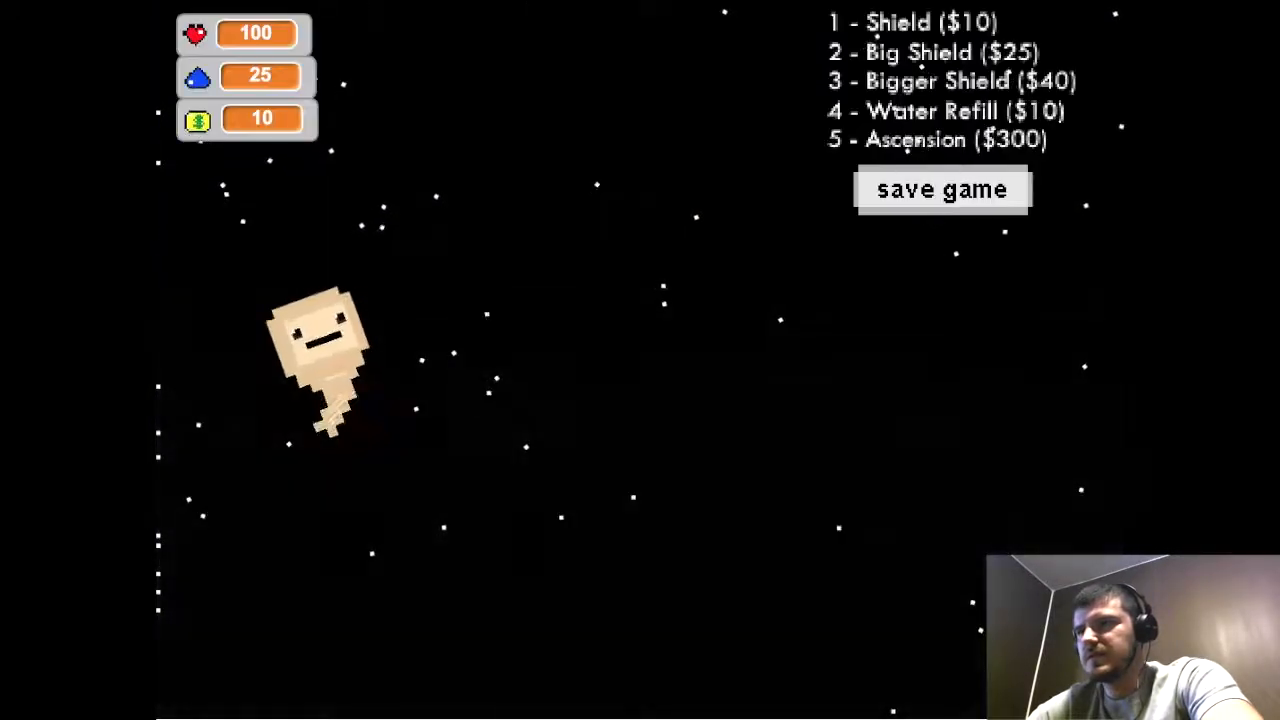
{"action": "left_click", "coordinate": [940, 190]}
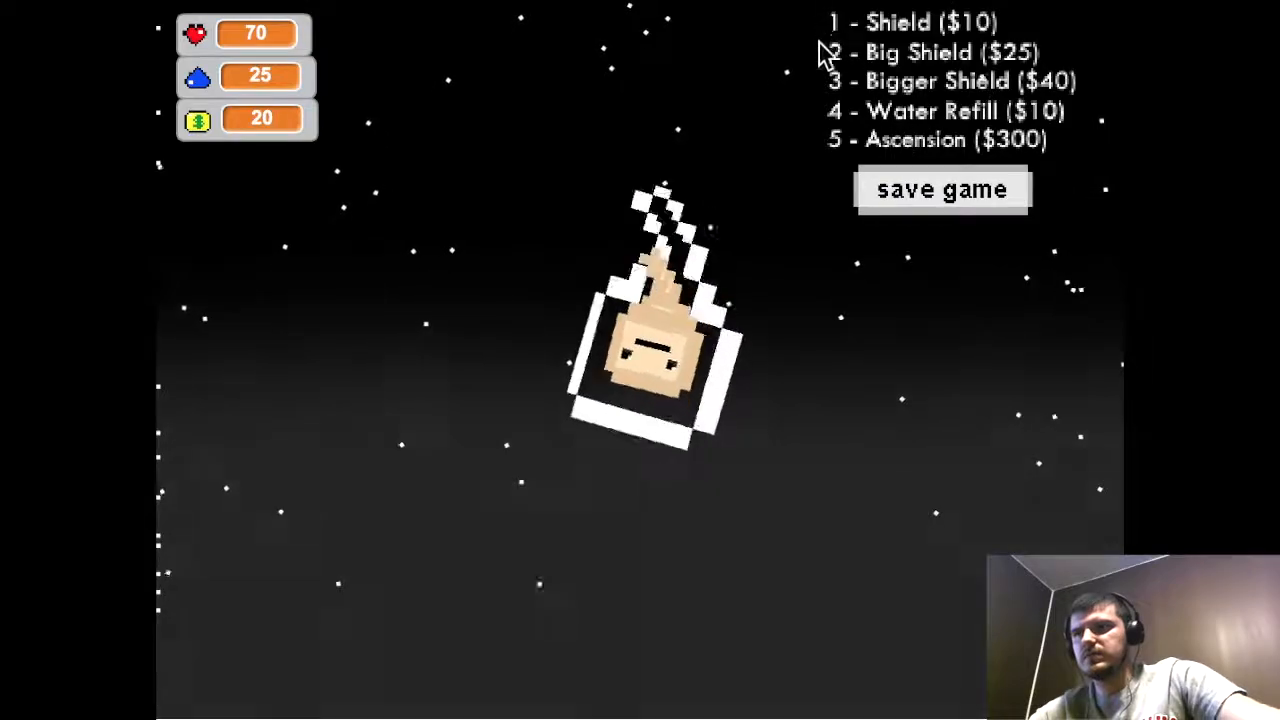
Step: End the fifth run and reach the save-password entry screen via 'load game'
{"action": "left_click", "coordinate": [940, 188]}
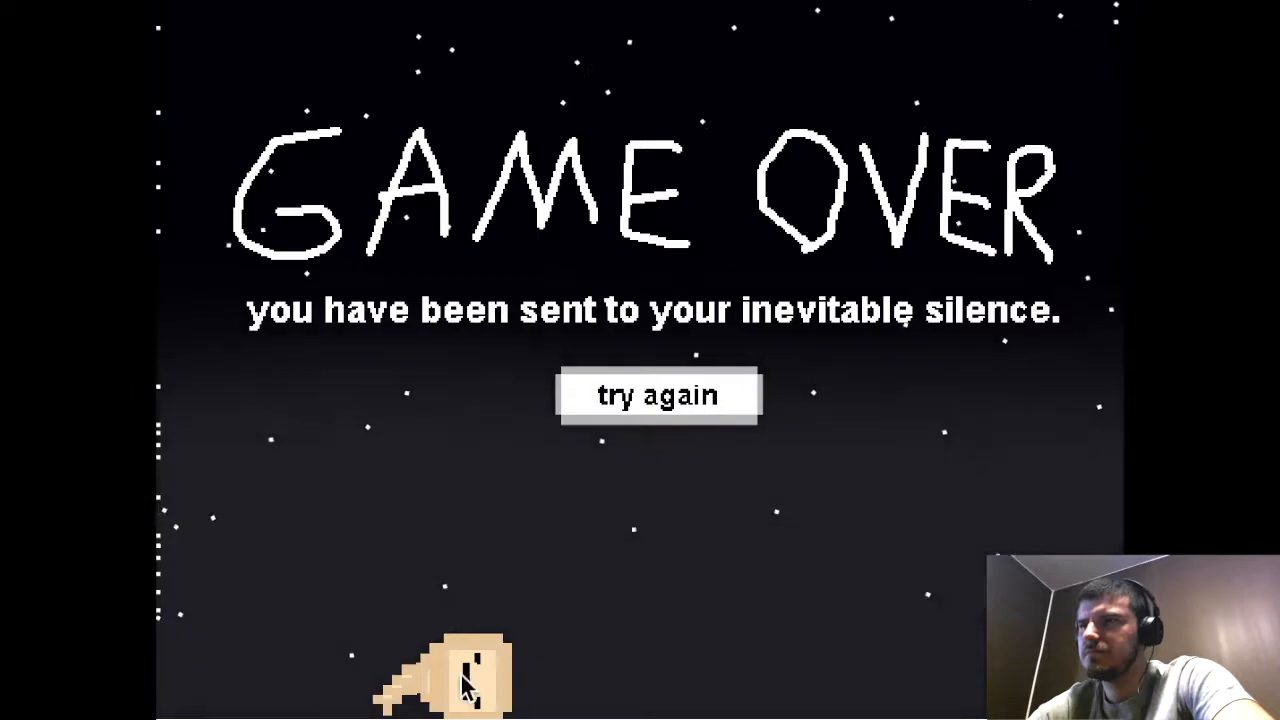
{"action": "left_click", "coordinate": [658, 392]}
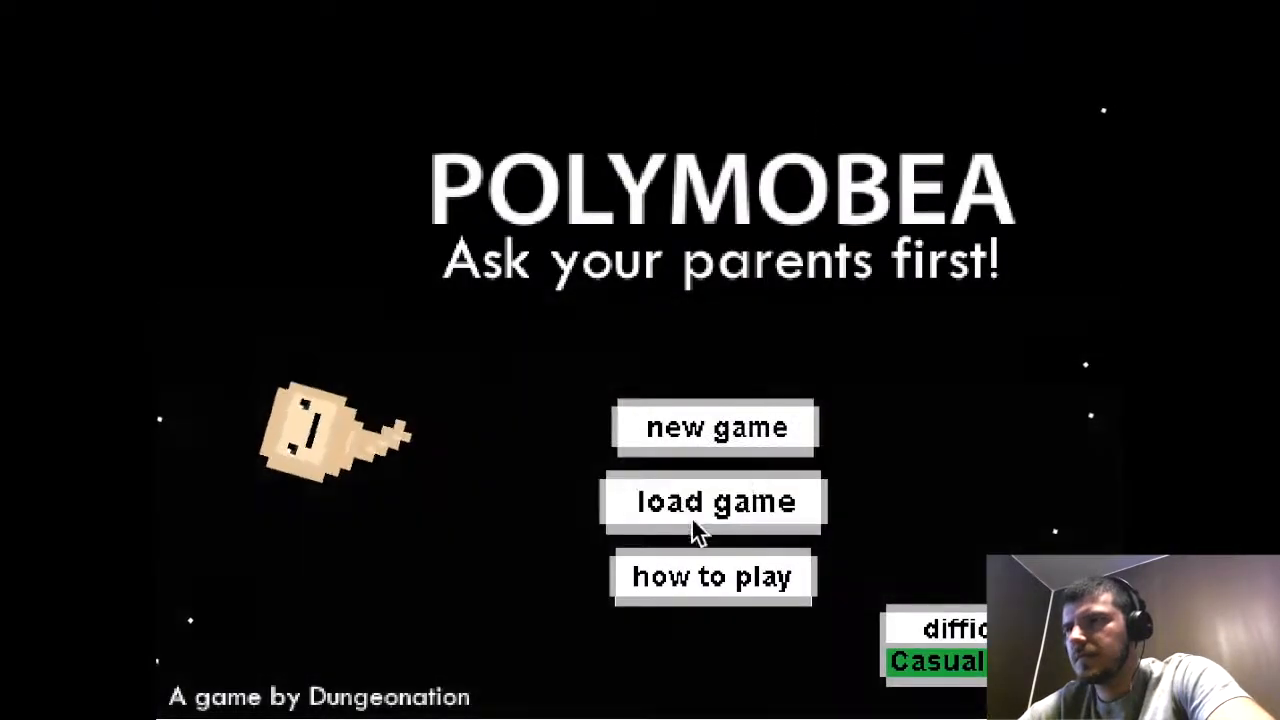
{"action": "left_click", "coordinate": [712, 500]}
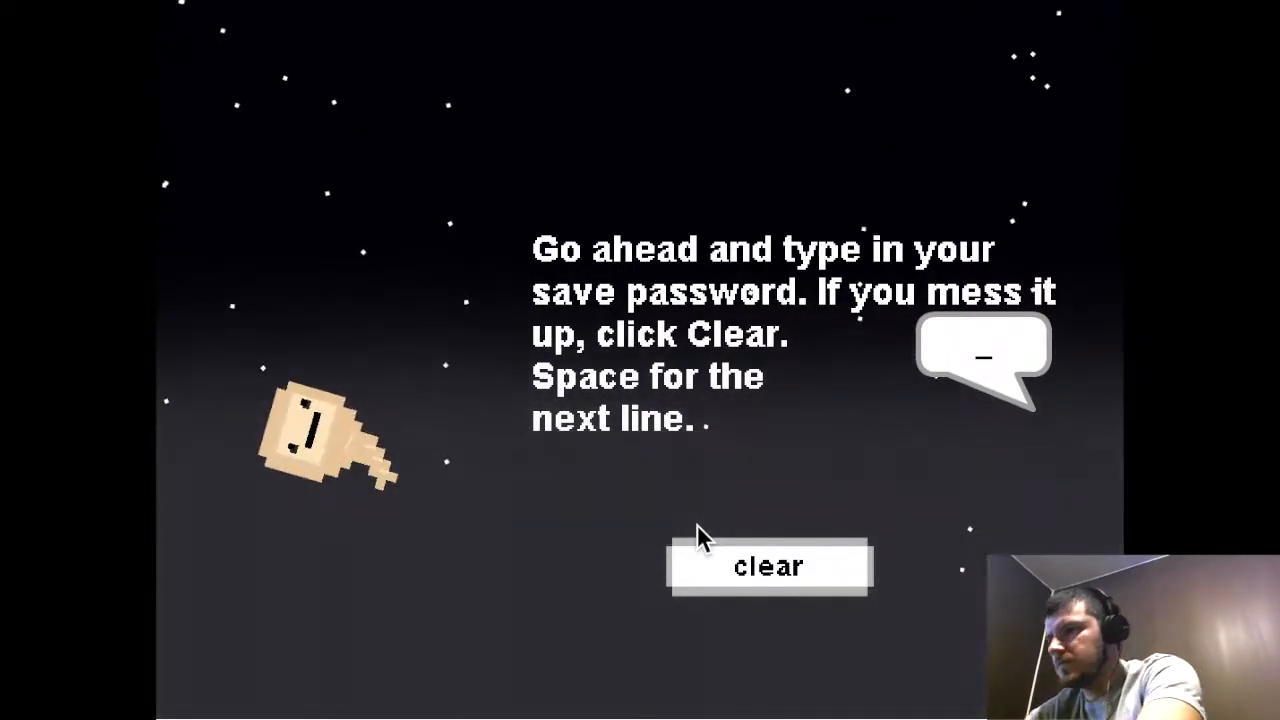
Step: Enter the edited password beginning 2 100 100 25 to resume a boosted run
{"action": "type", "text": "2 1"}
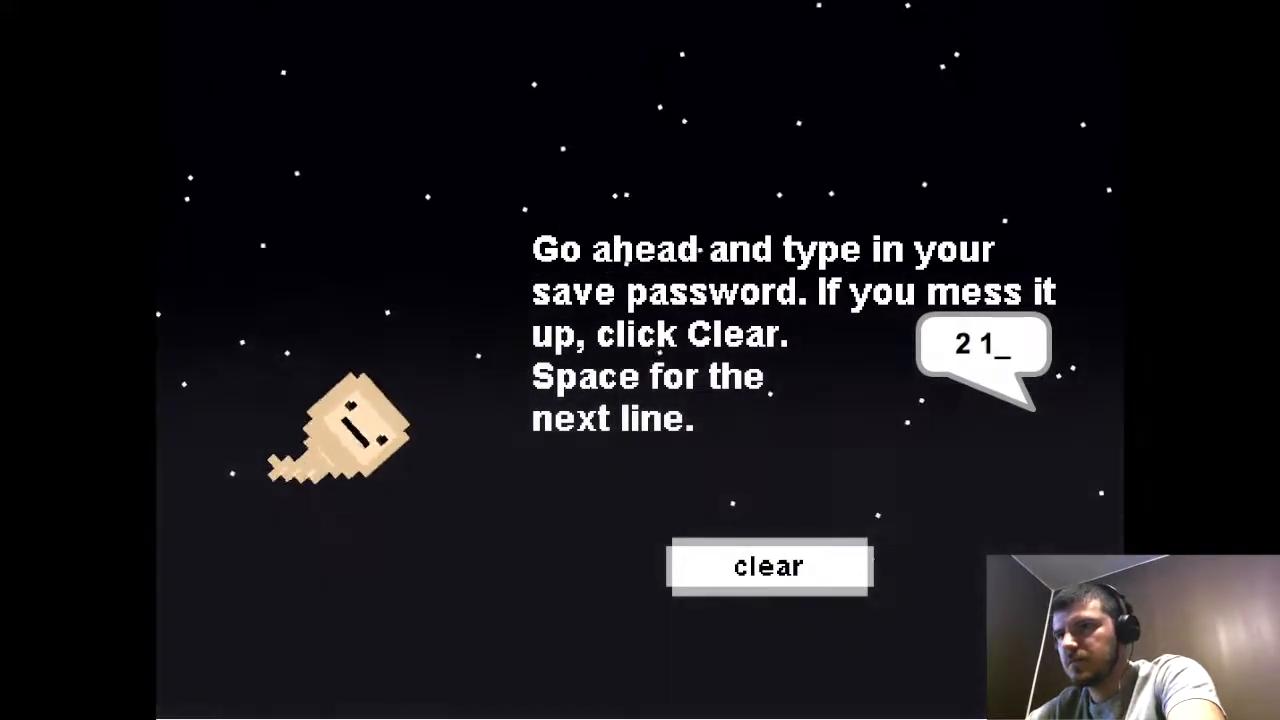
{"action": "type", "text": "00 100"}
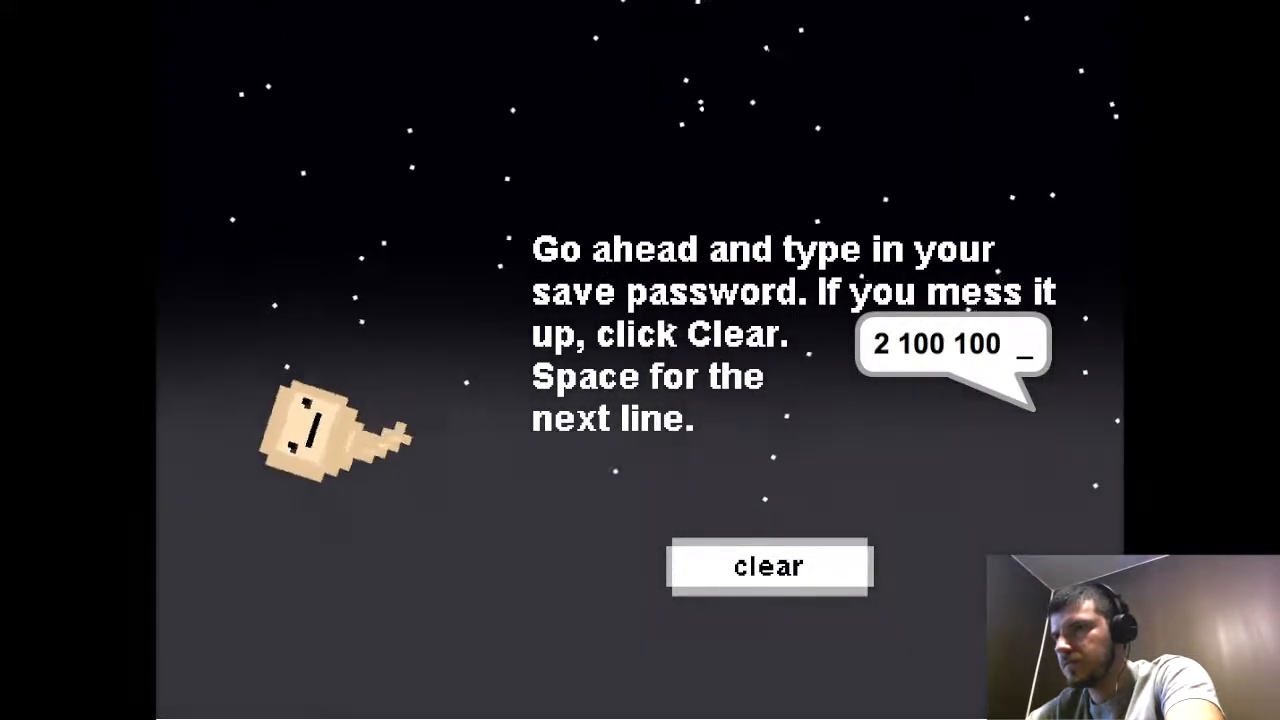
{"action": "type", "text": "25"}
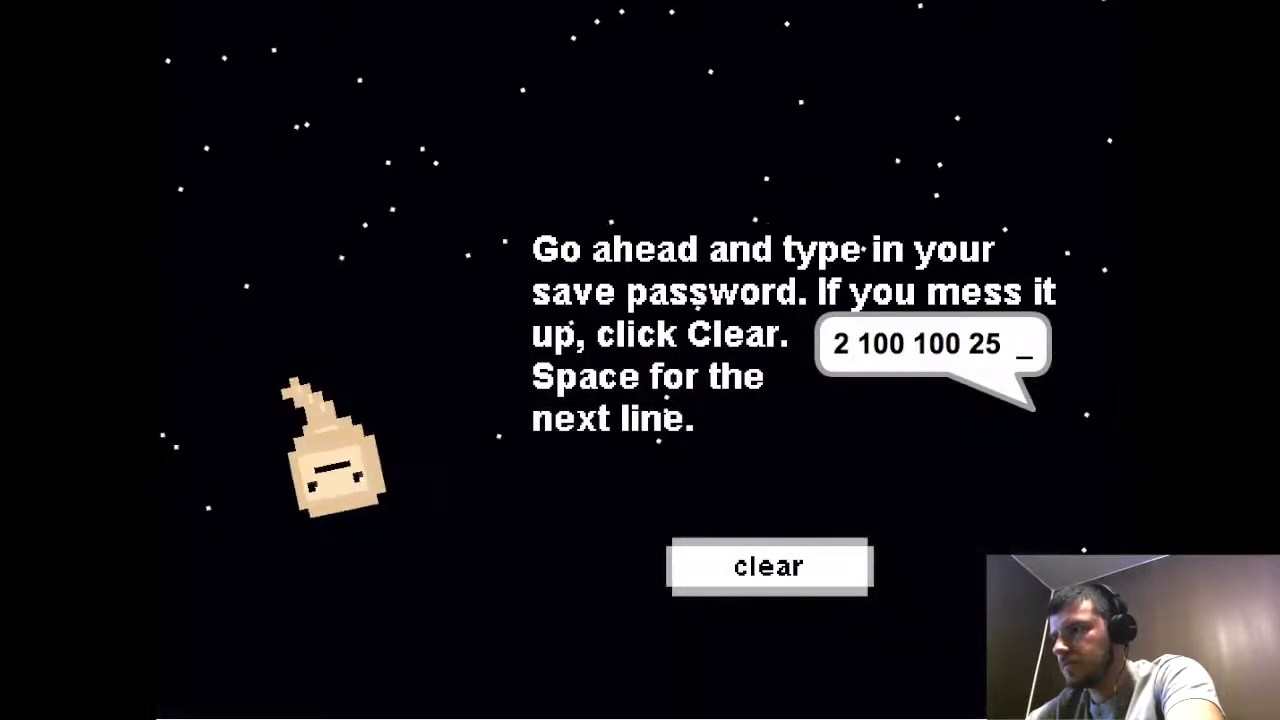
{"action": "type", "text": "b"}
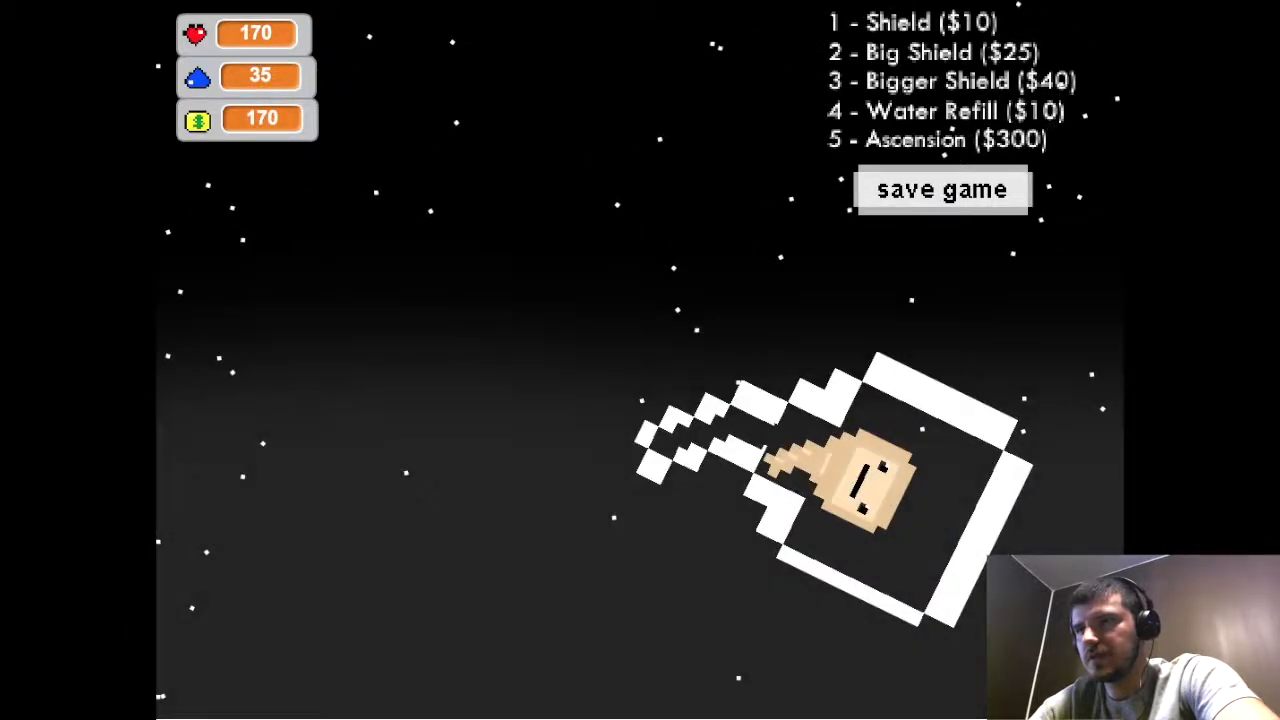
Step: Save the run at 170 health and 35 water to get a new password
{"action": "left_click", "coordinate": [940, 190]}
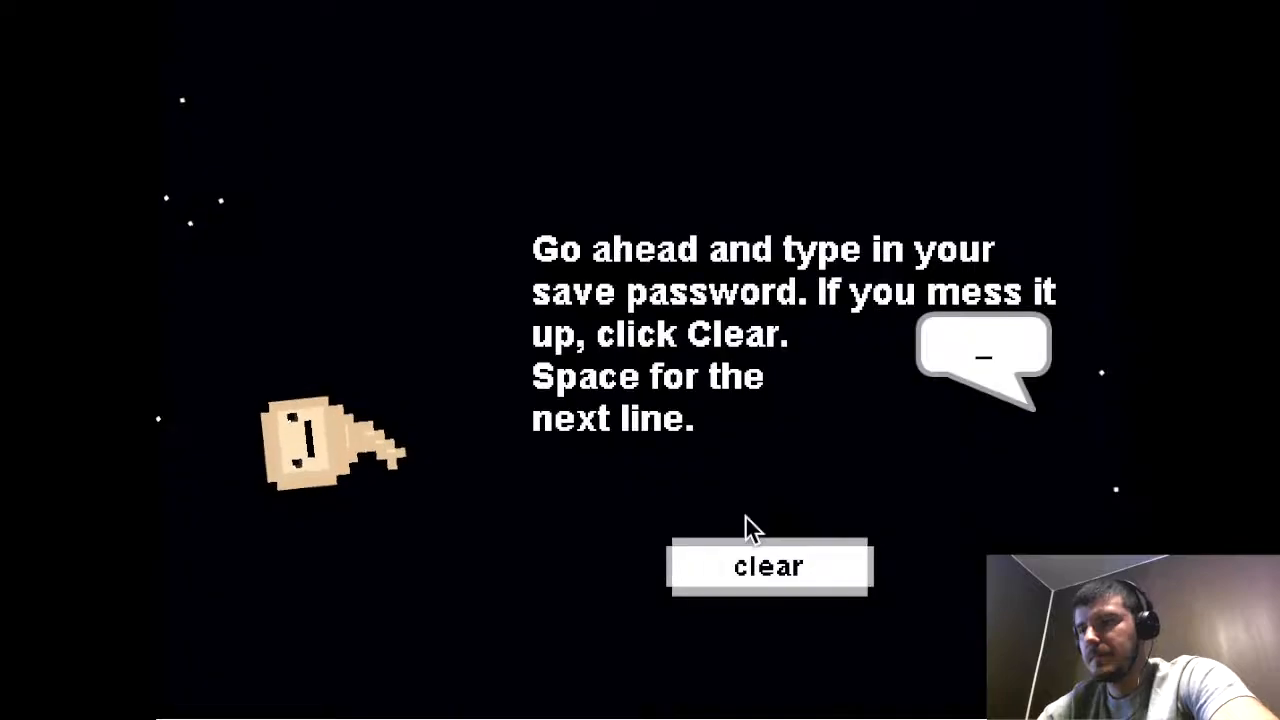
Step: Start typing a new edited password beginning 1 300 300
{"action": "type", "text": "1 3"}
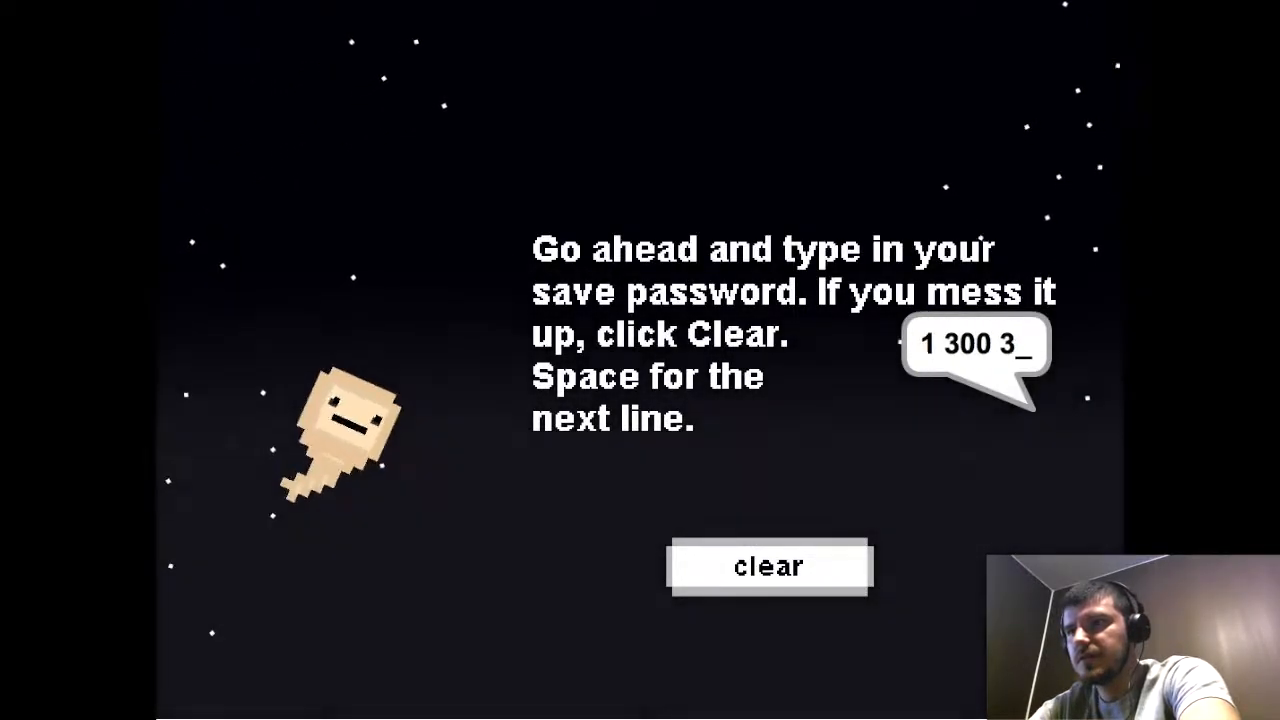
{"action": "type", "text": "00"}
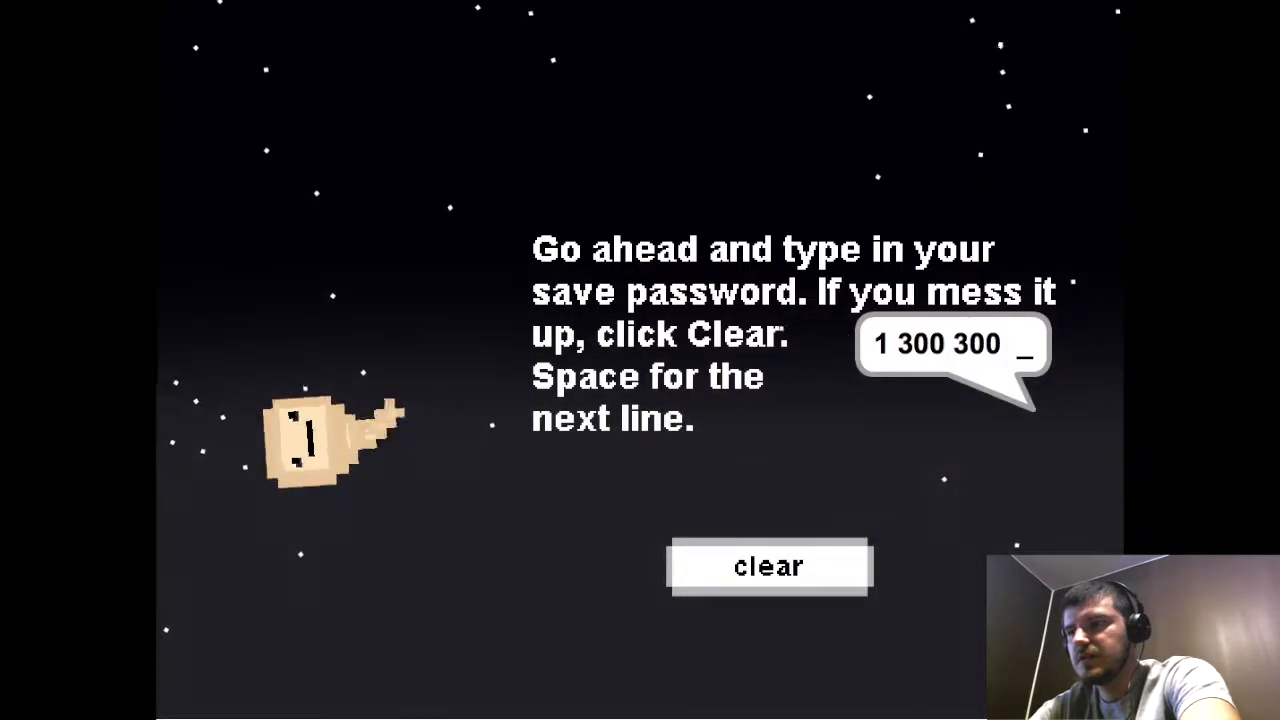